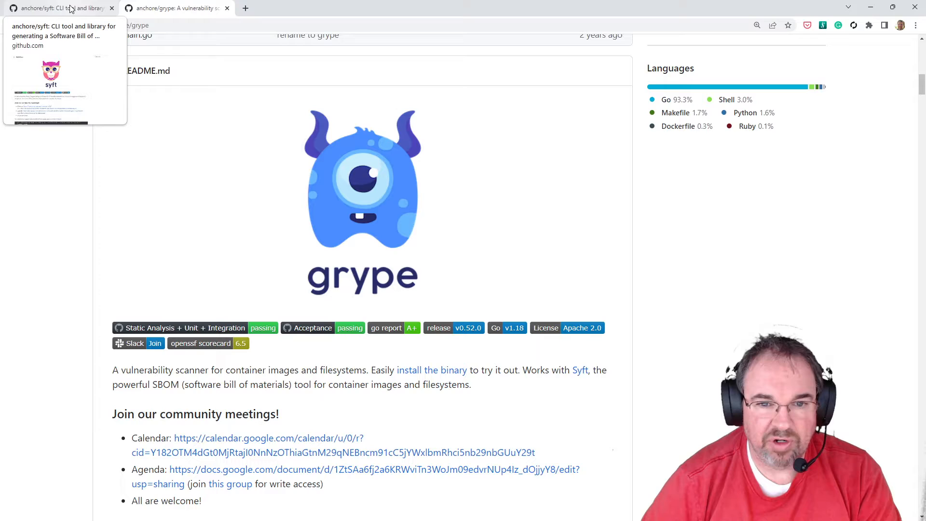
- Switch from the grype GitHub page in Chrome to the bash terminal window
{"action": "left_click", "coordinate": [59, 8]}
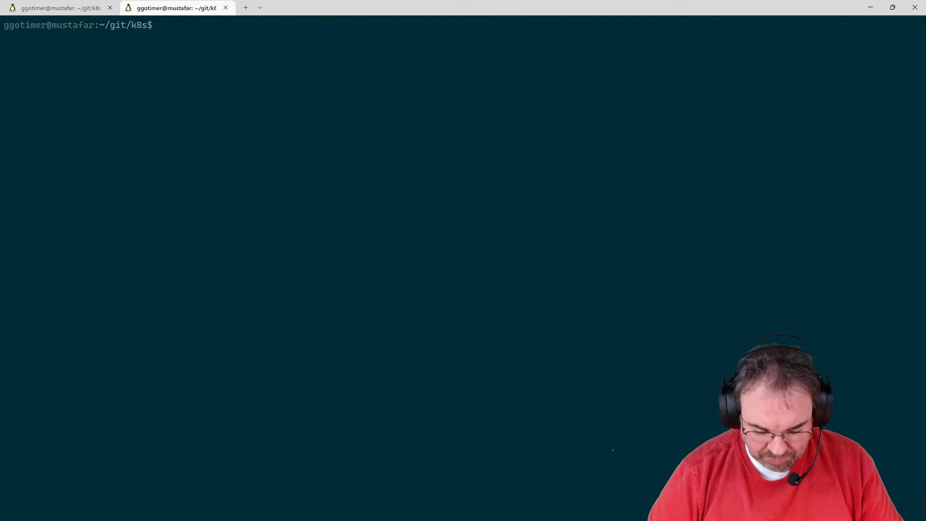
- Pull the anchore/syft and anchore/grype Docker images with docker pull
{"action": "type", "text": "docker pu"}
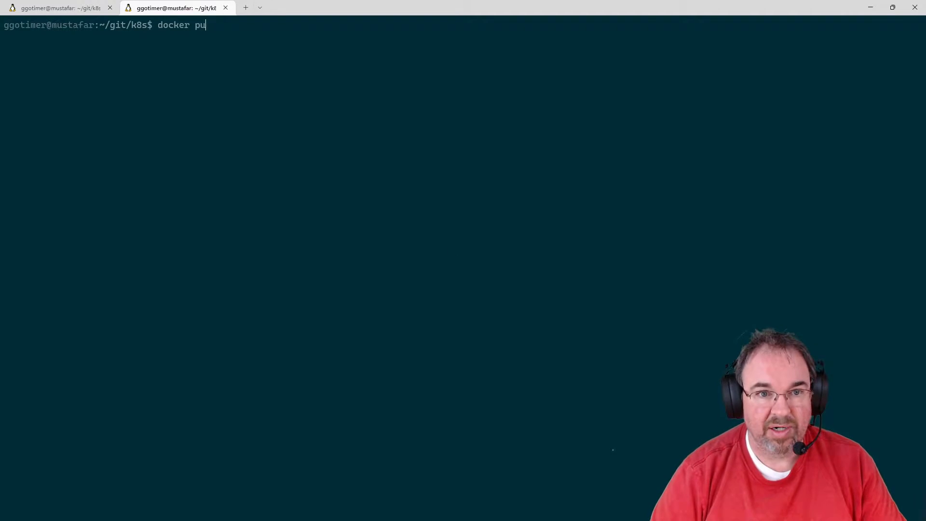
{"action": "type", "text": "ll anch"}
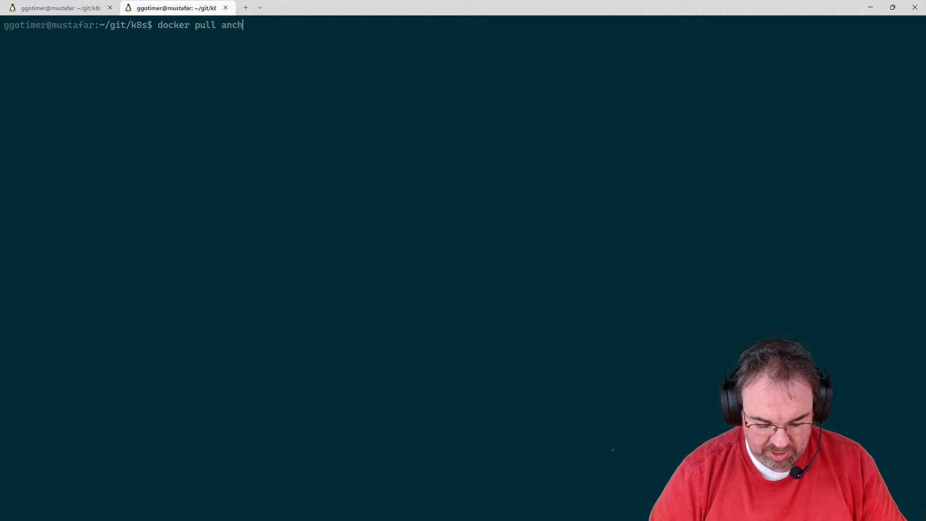
{"action": "type", "text": "ore/syft"}
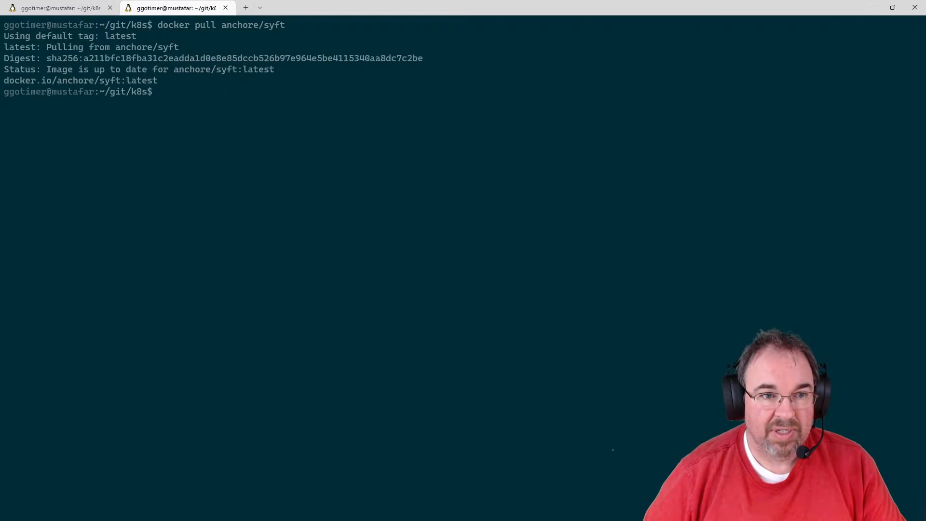
{"action": "type", "text": "docker pull anchore/"}
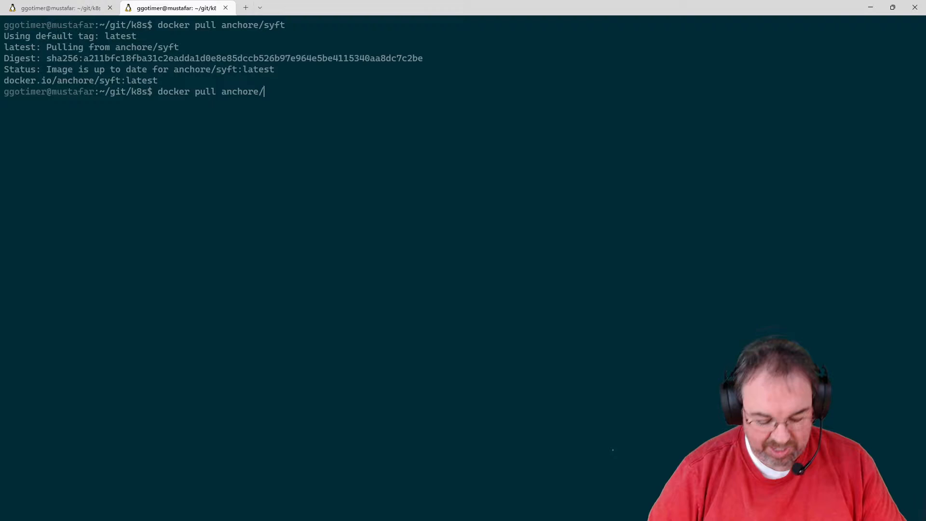
{"action": "type", "text": "grype"}
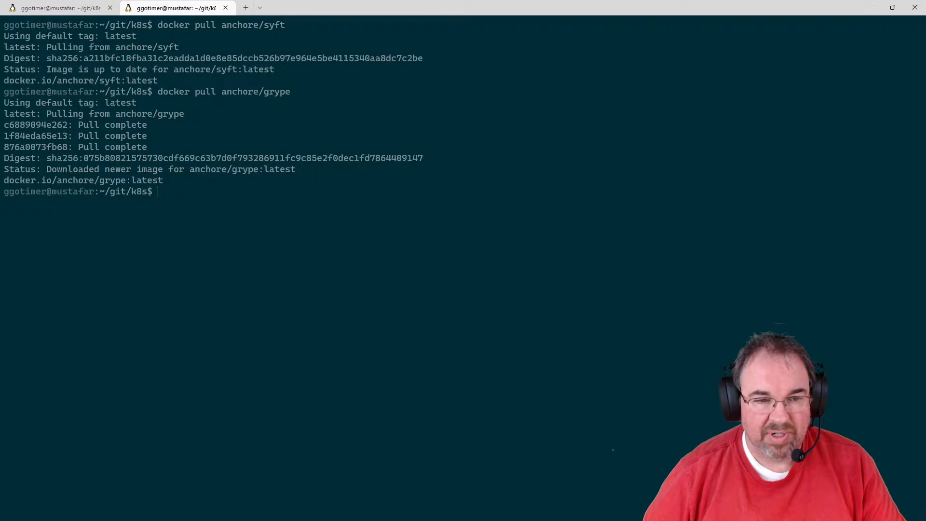
{"action": "type", "text": "cat"}
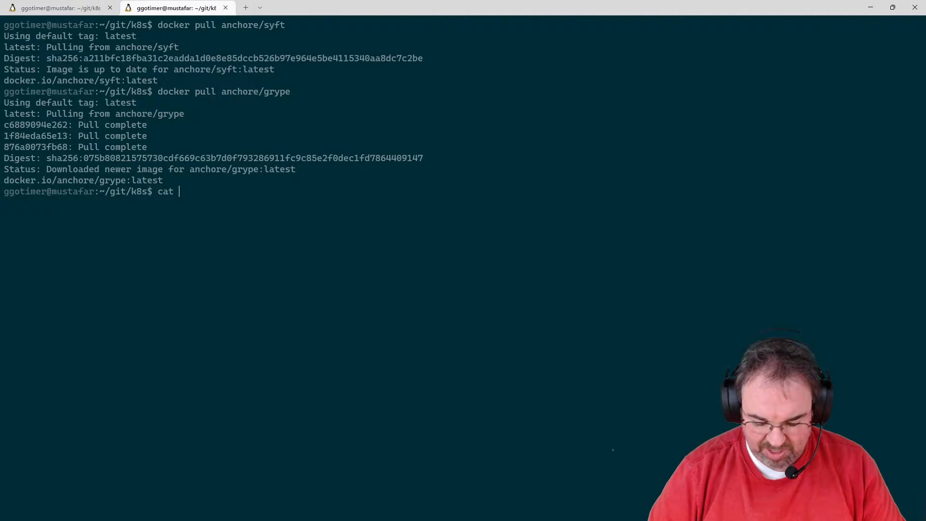
- Print the /usr/local/bin/syft and /usr/local/bin/grype wrapper scripts, then clear the screen
{"action": "type", "text": "/usr/local/bin/syft"}
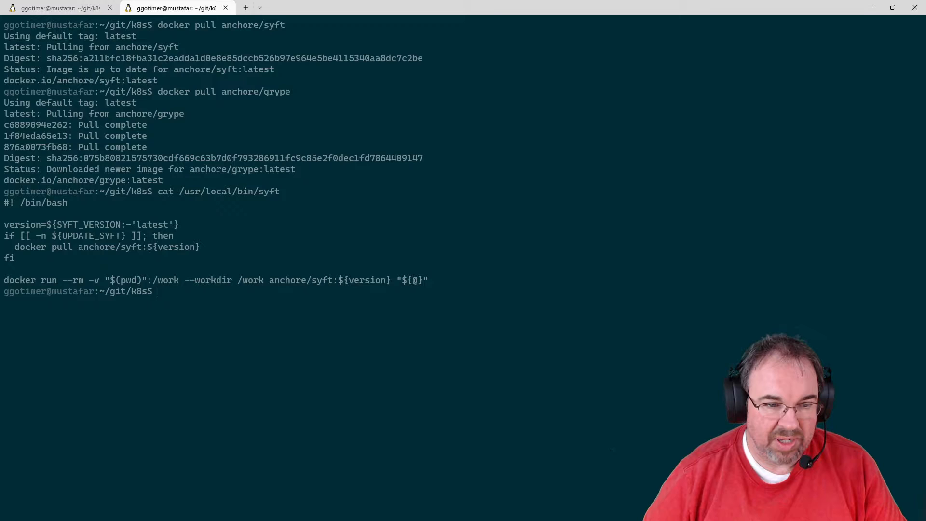
{"action": "type", "text": "cat /usr/local/bin/"}
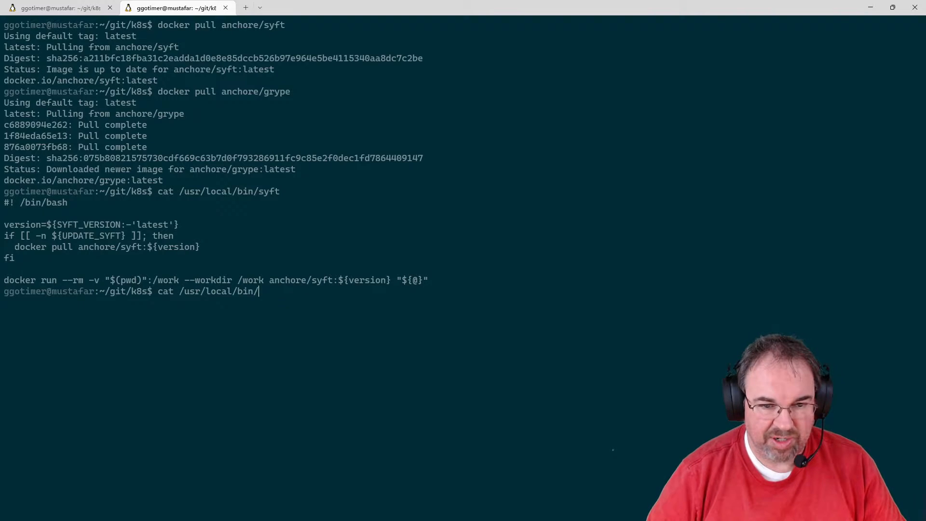
{"action": "type", "text": "grype"}
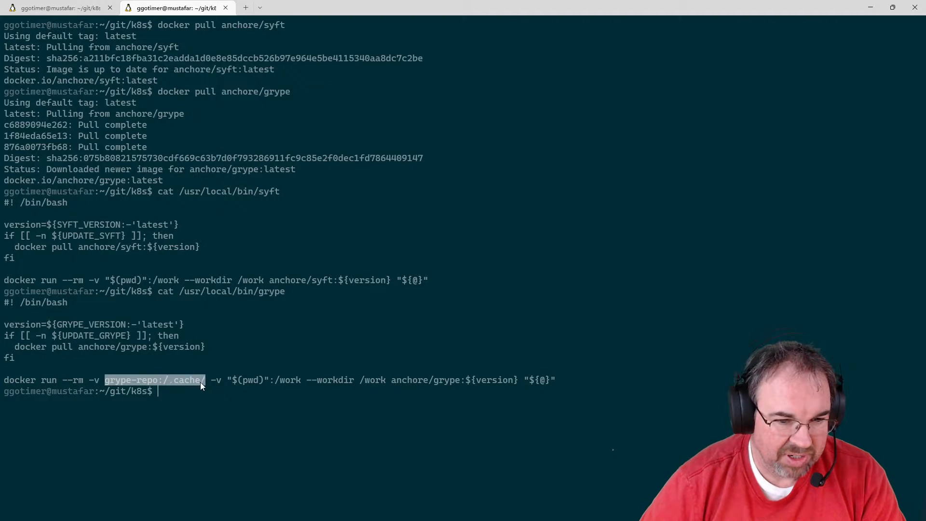
{"action": "mouse_move", "coordinate": [118, 384]}
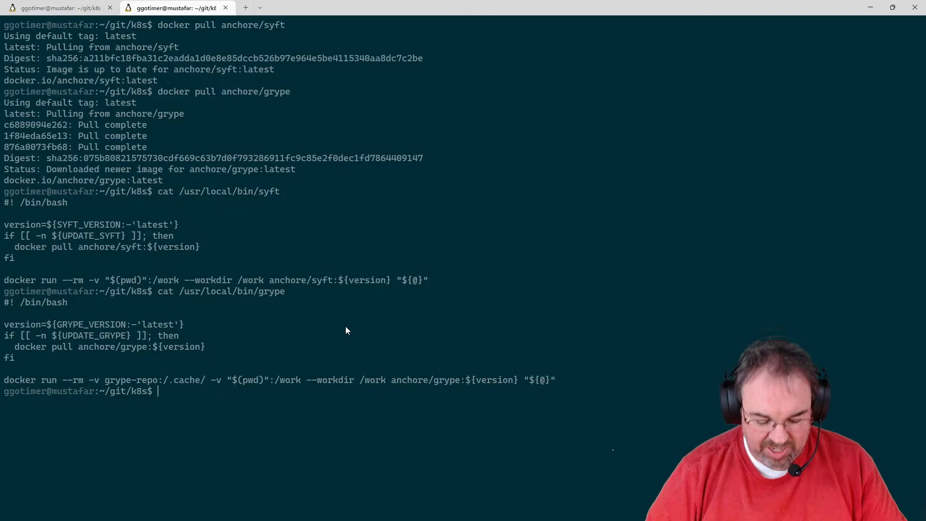
{"action": "type", "text": "clea"}
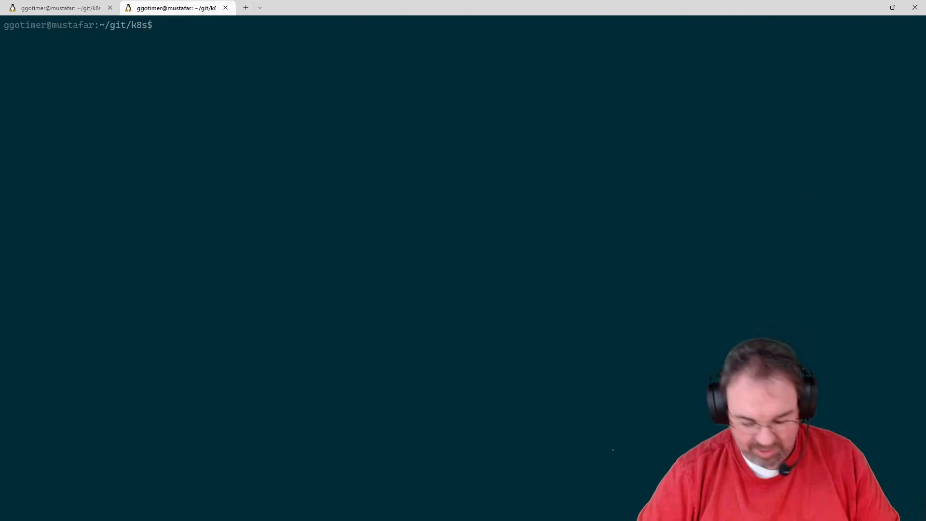
- Run syft on otherdevopsgene/hello-world-server:0.0.4, writing JSON output to hello-world.json
{"action": "type", "text": "syft otherdevopsgene/hello-world-server:0.0.4 --output json --file hello-world.json"}
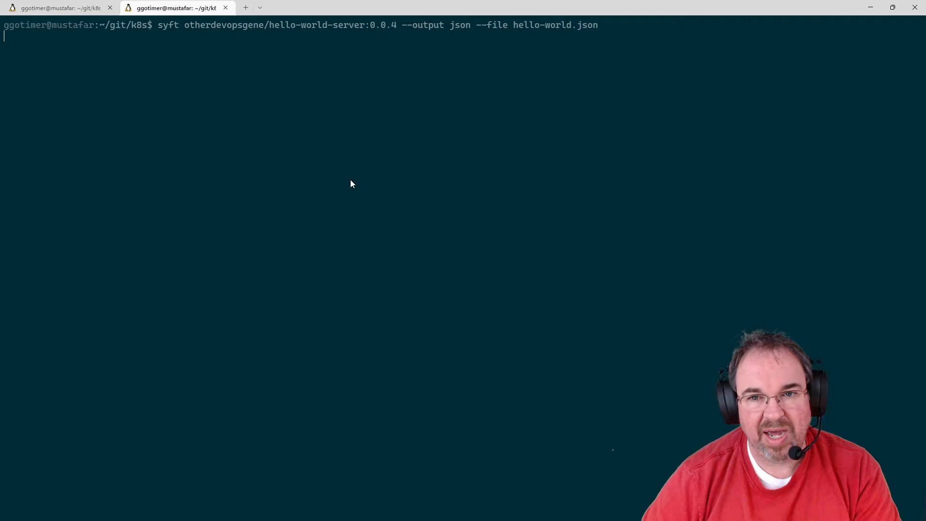
{"action": "mouse_move", "coordinate": [434, 73]}
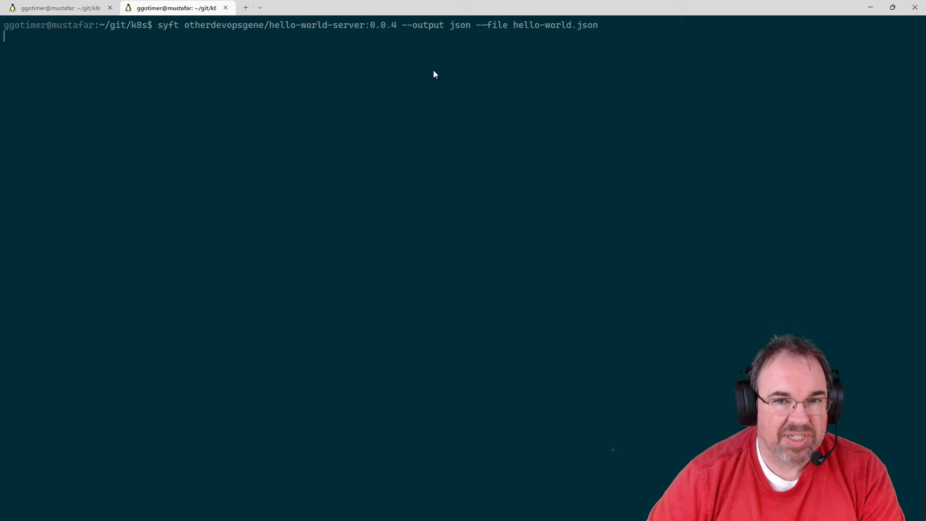
{"action": "mouse_move", "coordinate": [333, 83]}
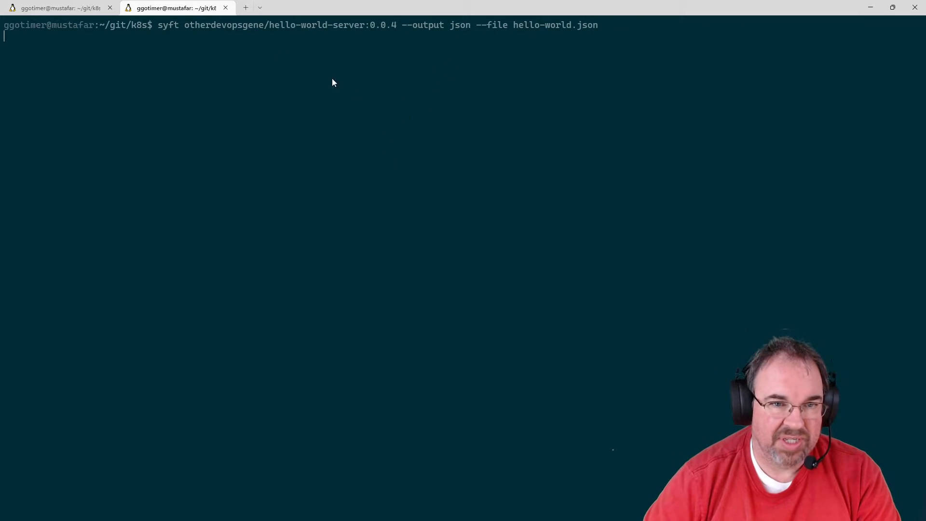
{"action": "mouse_move", "coordinate": [271, 177]}
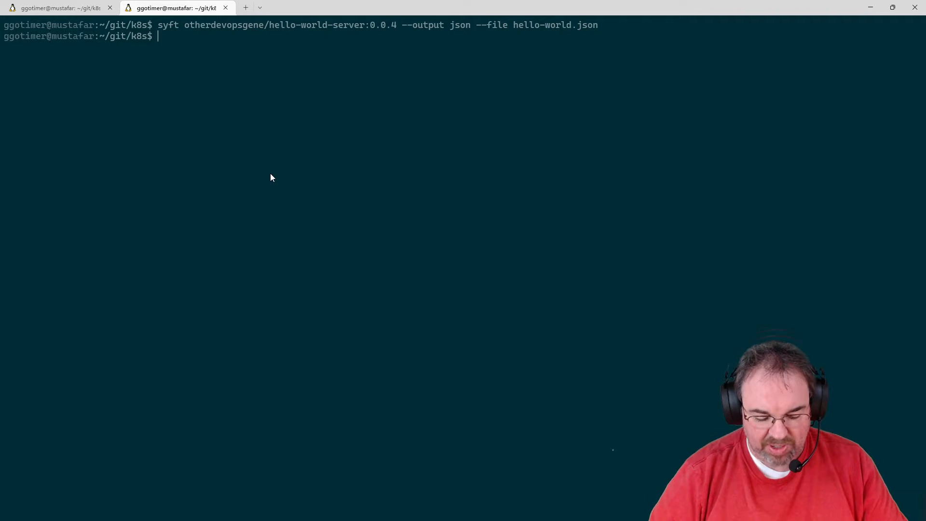
- View the raw hello-world.json file in less
{"action": "type", "text": "less"}
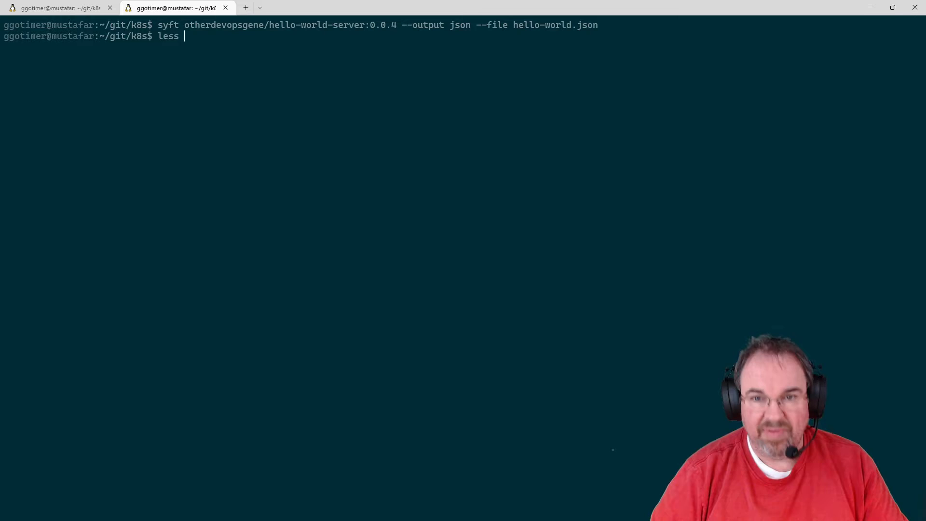
{"action": "type", "text": "hello-wor"}
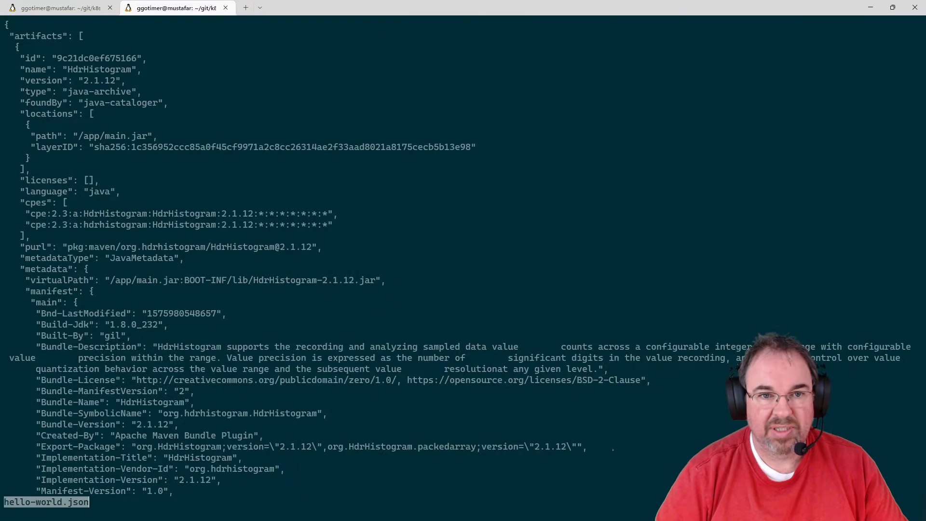
{"action": "scroll", "scroll_direction": "down", "scroll_amount": 3}
{"action": "type", "text": "ls -l he"}
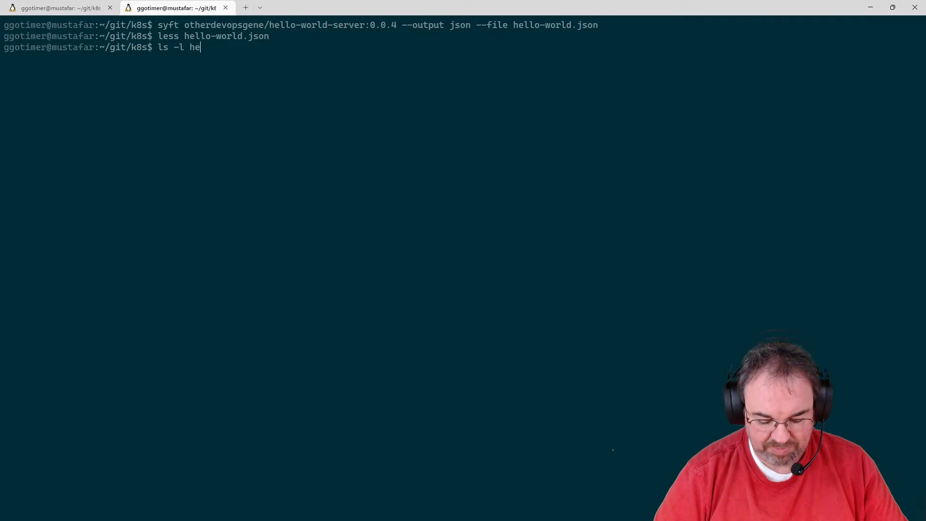
{"action": "type", "text": "llo-world.js"}
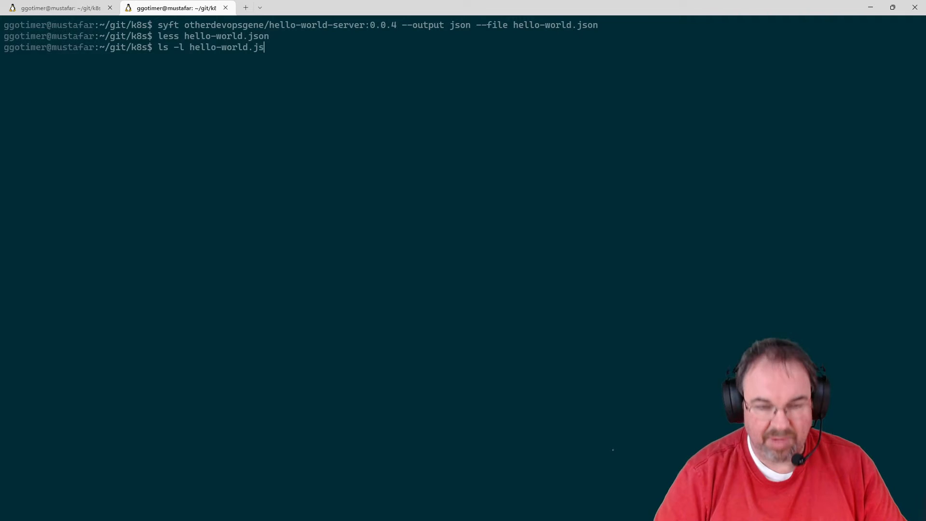
{"action": "key", "text": "Return"}
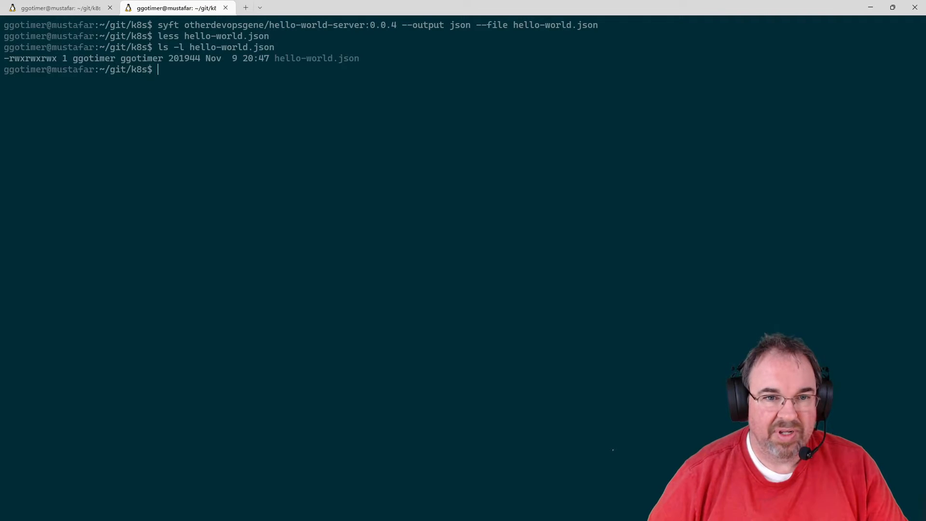
- List hello-world.json at 201944 bytes and read it pretty-printed through jq, then quit
{"action": "type", "text": "ls -l hello-world.json"}
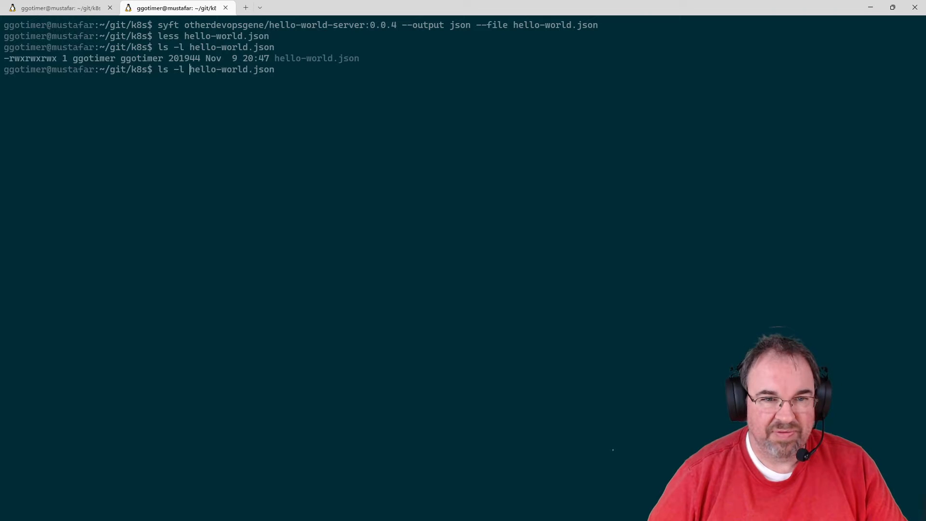
{"action": "type", "text": "cat hello-world.json"}
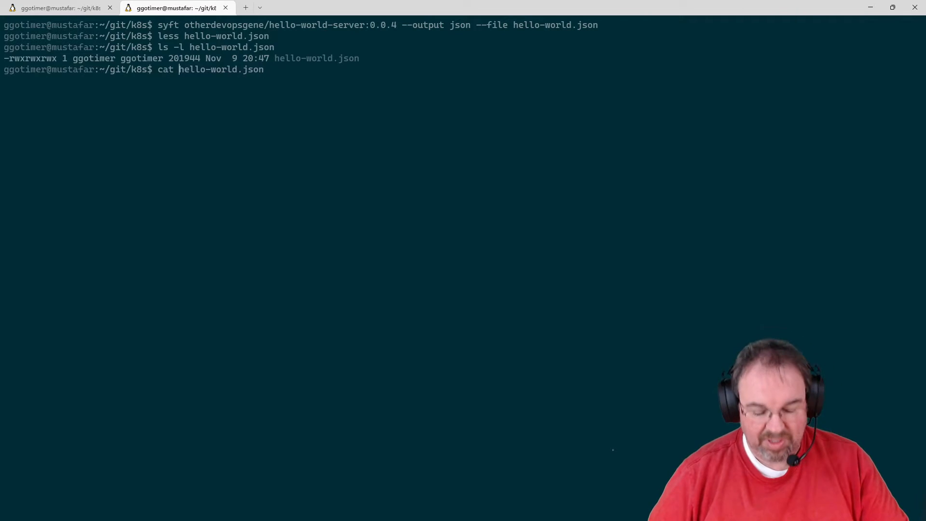
{"action": "type", "text": "|"}
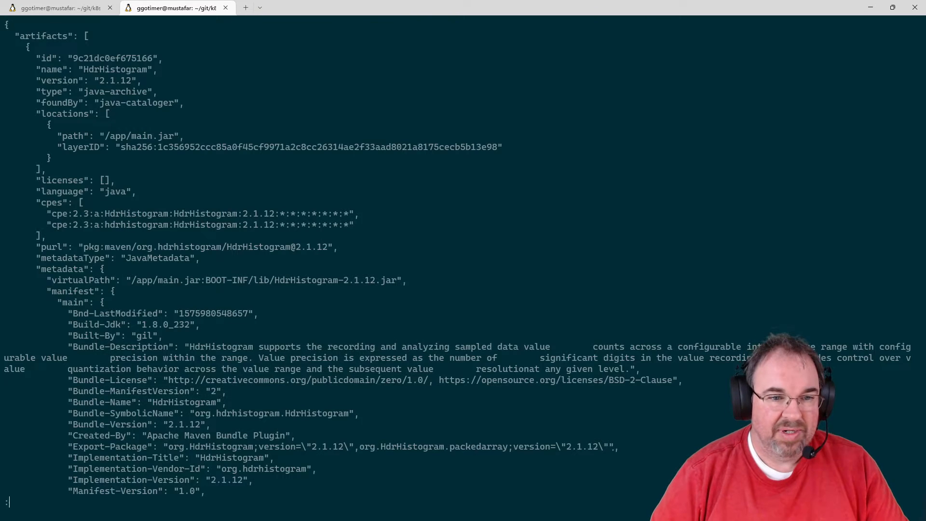
{"action": "key", "text": "q"}
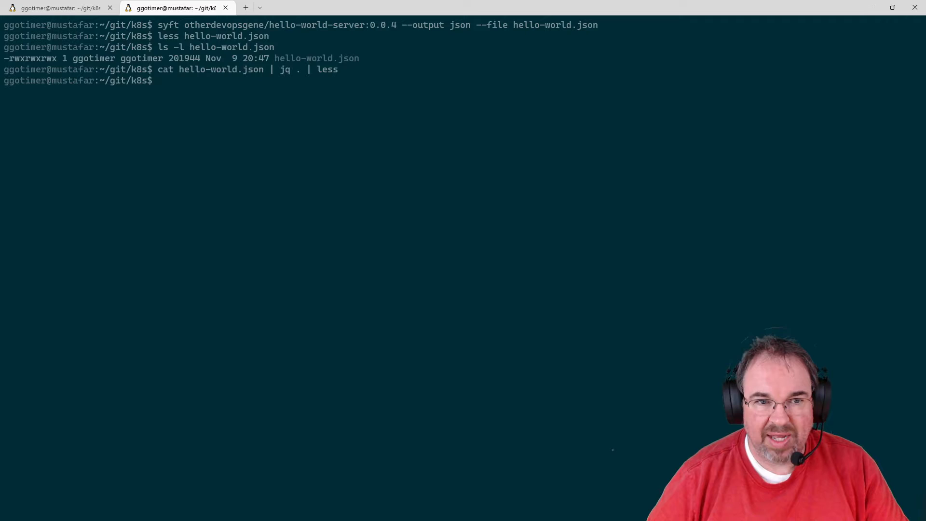
- Run 'grype sbom:hello-world.json' to scan the SBOM for vulnerabilities
{"action": "type", "text": "grype"}
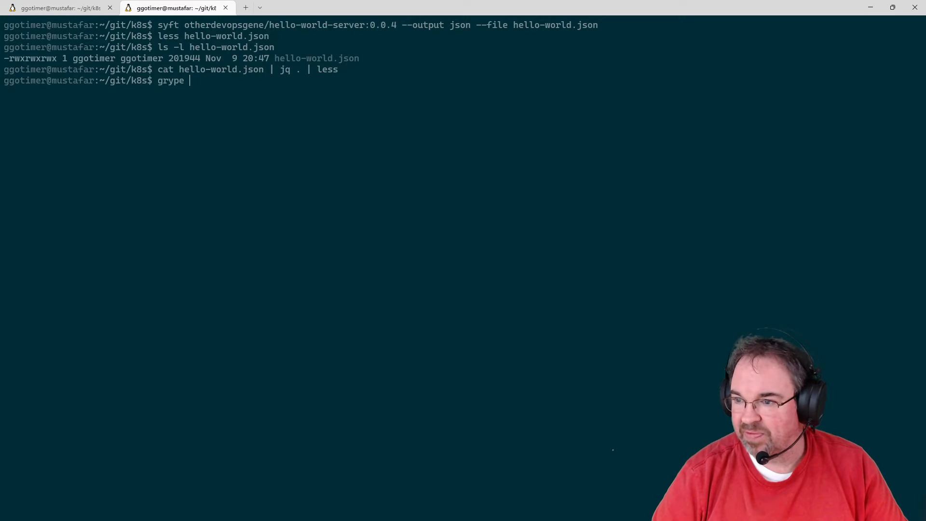
{"action": "type", "text": "sb"}
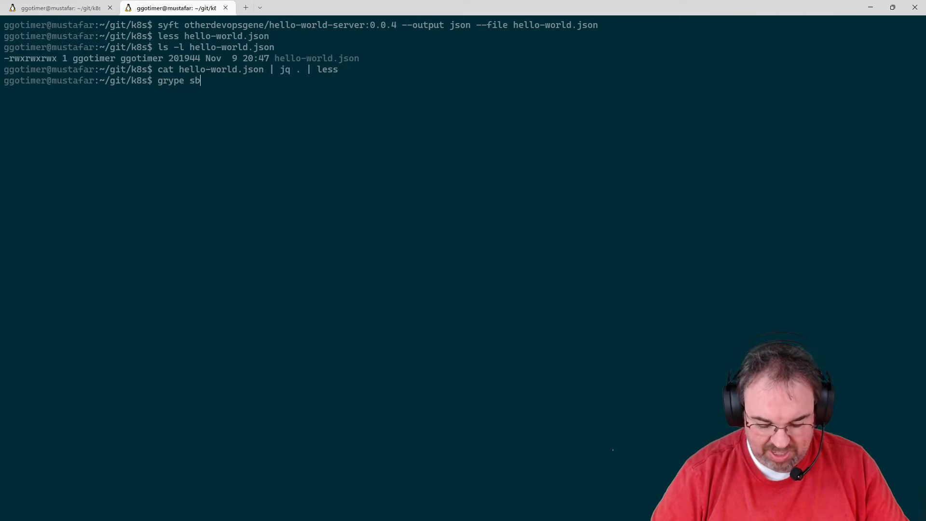
{"action": "type", "text": "om:he"}
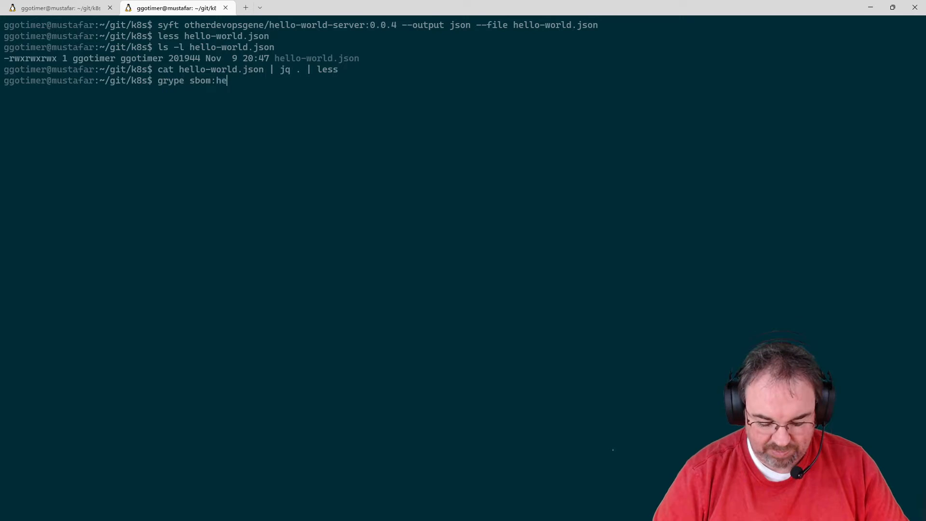
{"action": "type", "text": "llow-"}
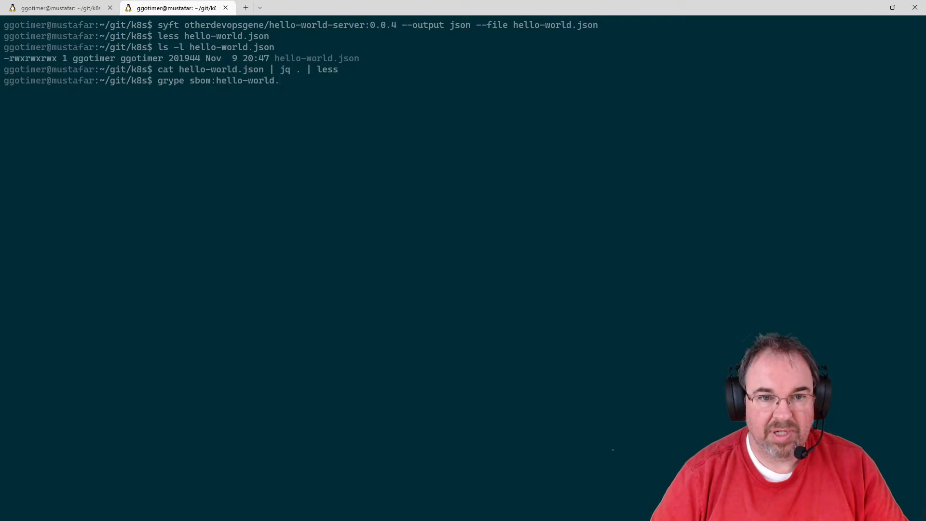
{"action": "type", "text": "json"}
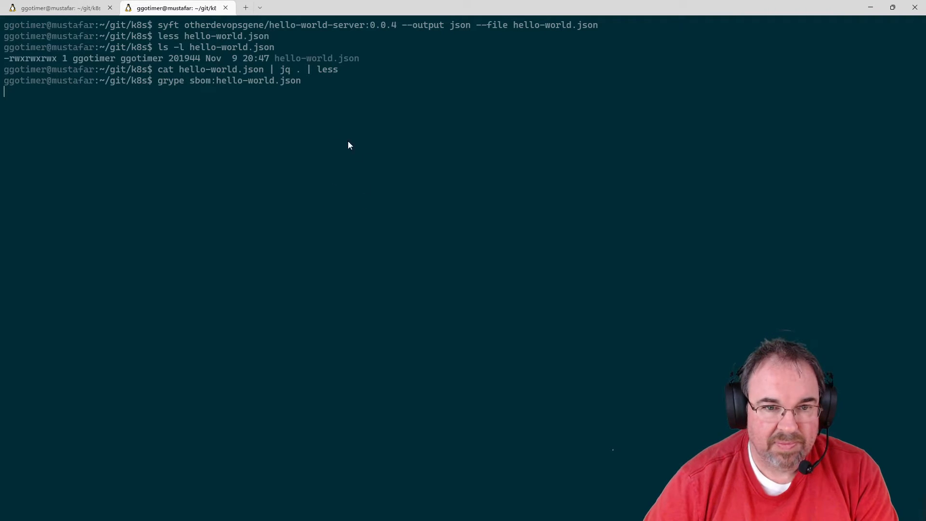
{"action": "mouse_move", "coordinate": [285, 88]}
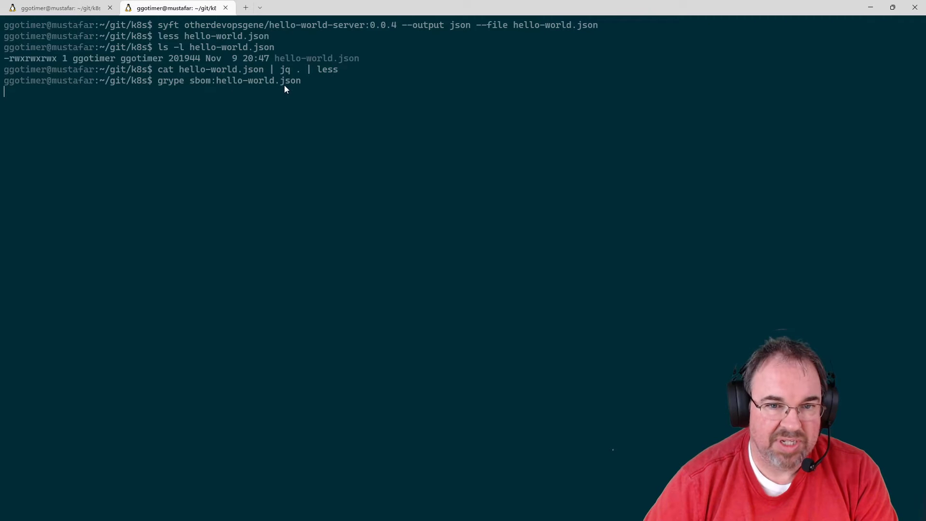
{"action": "key", "text": "Return"}
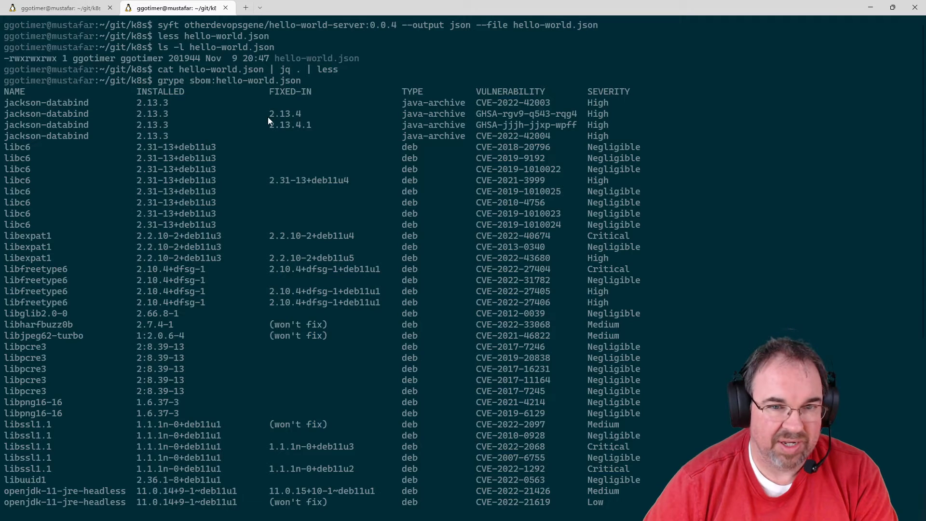
{"action": "mouse_move", "coordinate": [302, 129]}
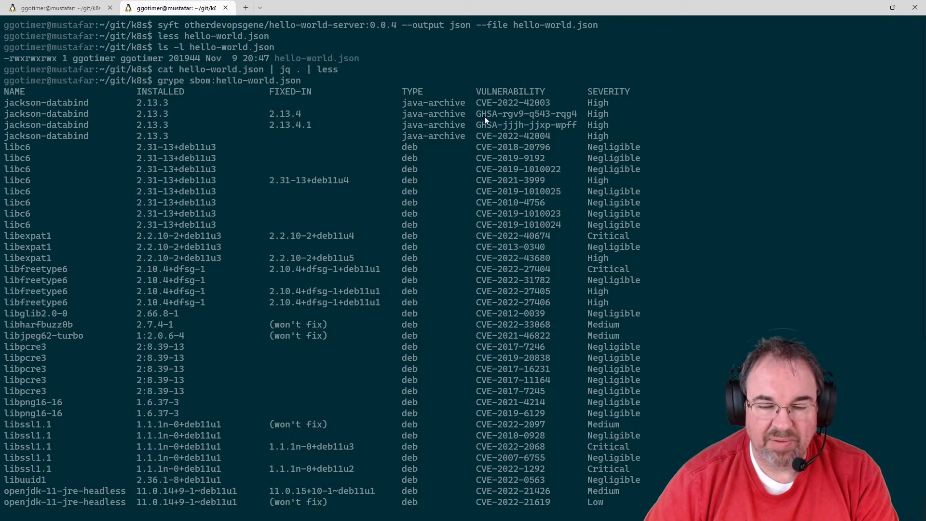
{"action": "mouse_move", "coordinate": [460, 266]}
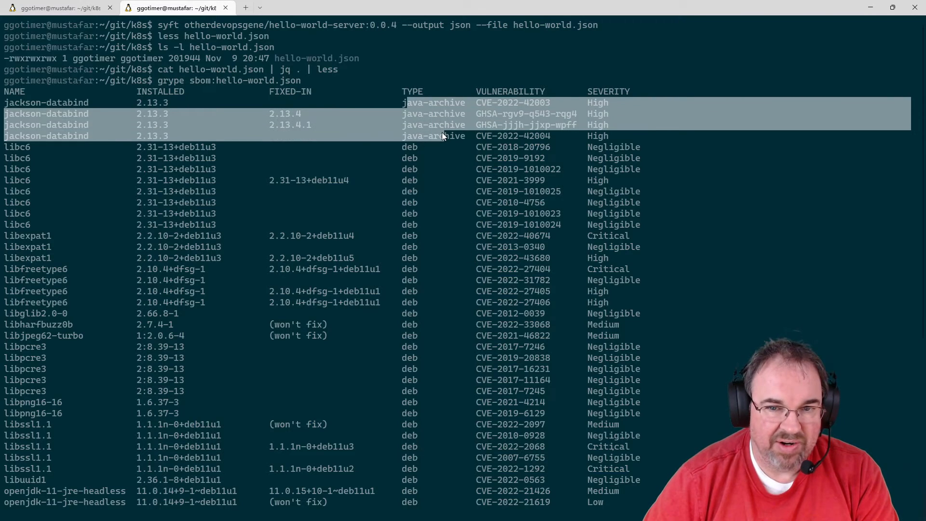
- Scroll through the grype vulnerability table down to the spring-core and zlib1g entries
{"action": "scroll", "scroll_direction": "down", "scroll_amount": 3}
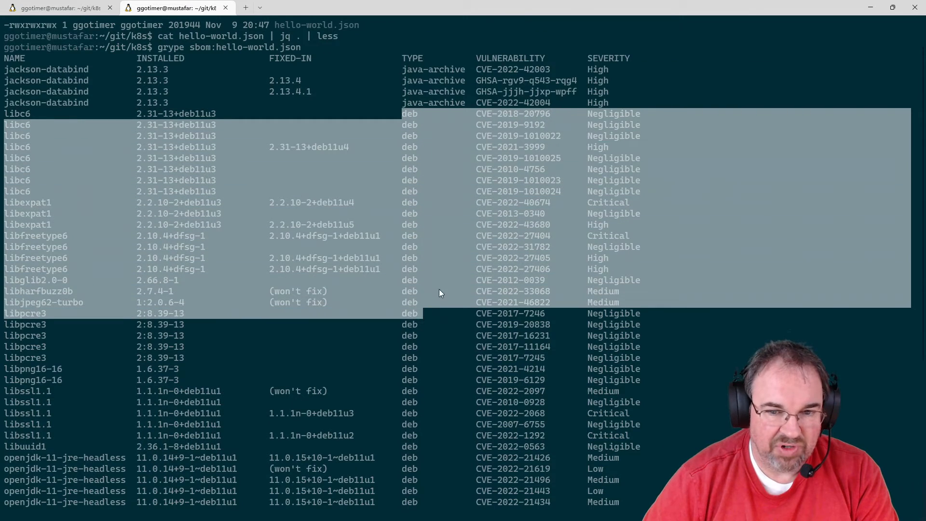
{"action": "scroll", "scroll_direction": "down", "scroll_amount": 3}
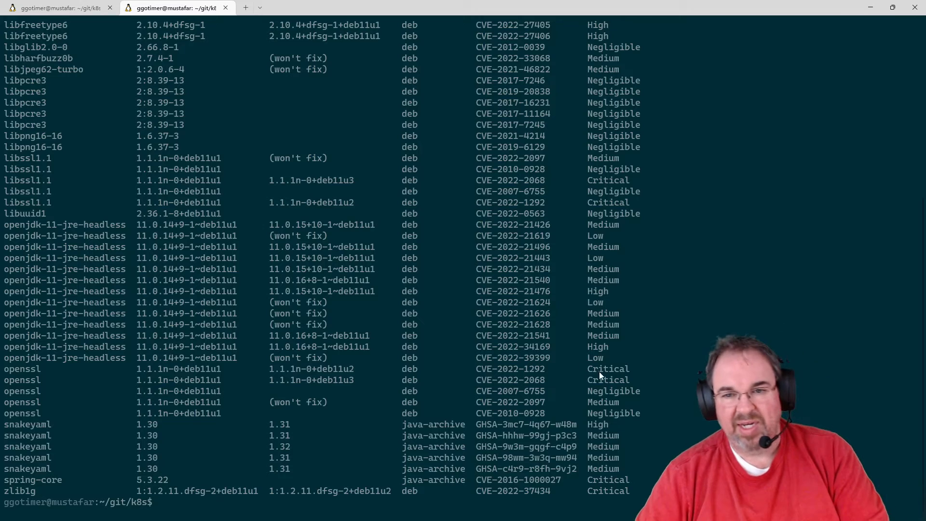
{"action": "mouse_move", "coordinate": [514, 244]}
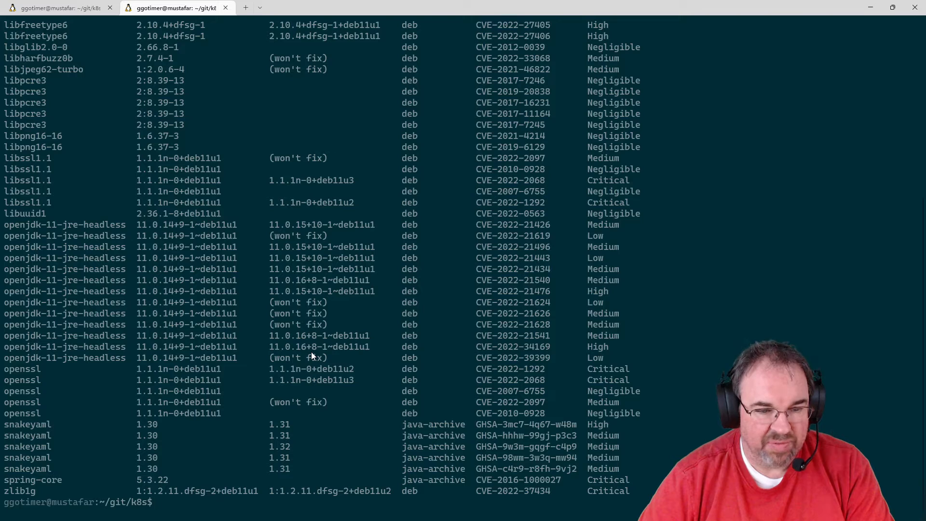
- Run grype directly on otherdevopsgene/hello-world-server:0.0.4 and scroll through its vulnerability list
{"action": "type", "text": "grype sbom:hello-world.json"}
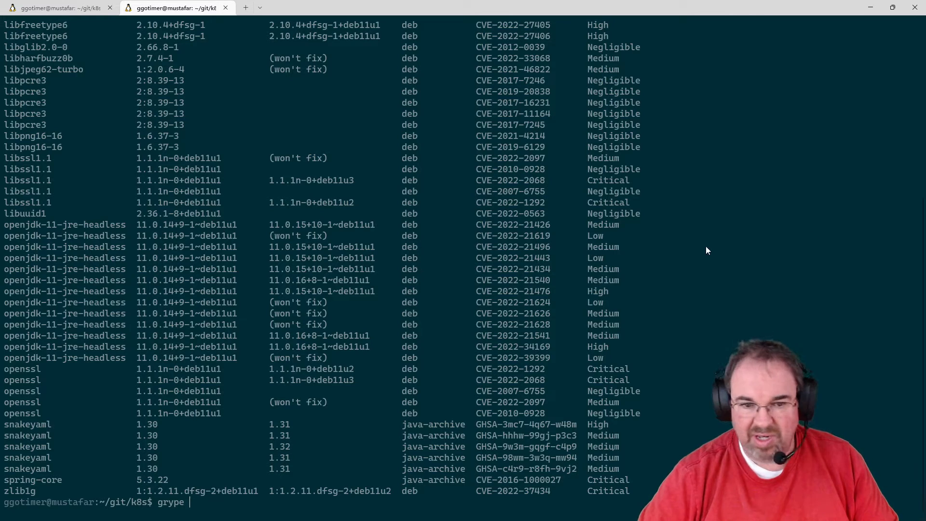
{"action": "type", "text": "syft otherdevopsgene/hello-world-server:0.0.4 --output json --file hello-world.json"}
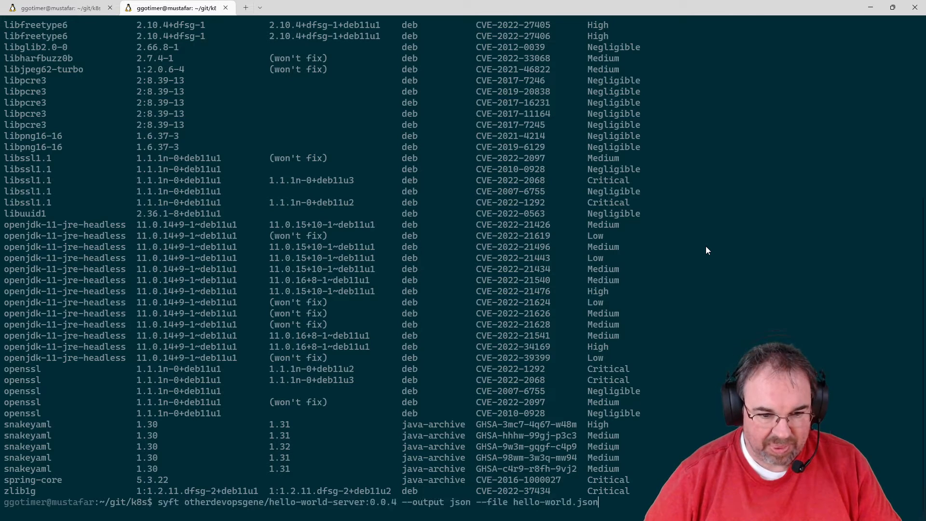
{"action": "key", "text": "BackSpace"}
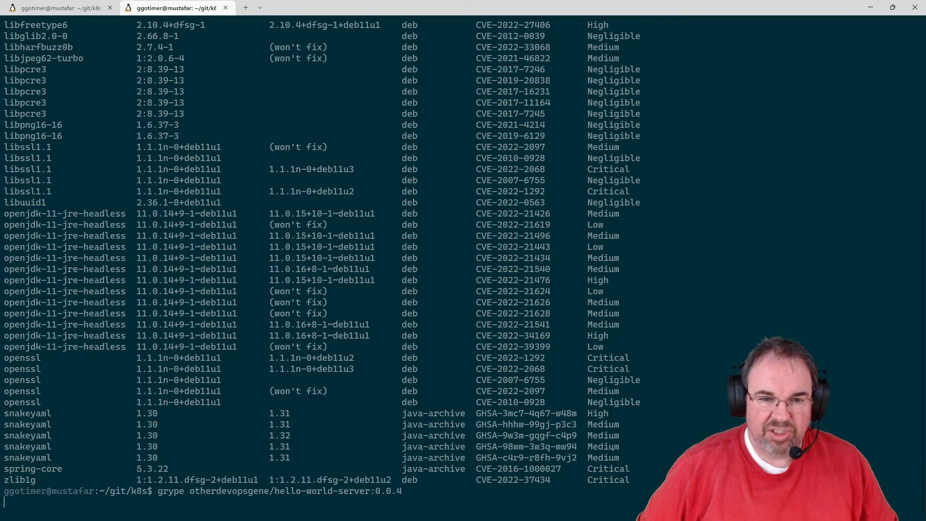
{"action": "scroll", "scroll_direction": "down", "scroll_amount": 3}
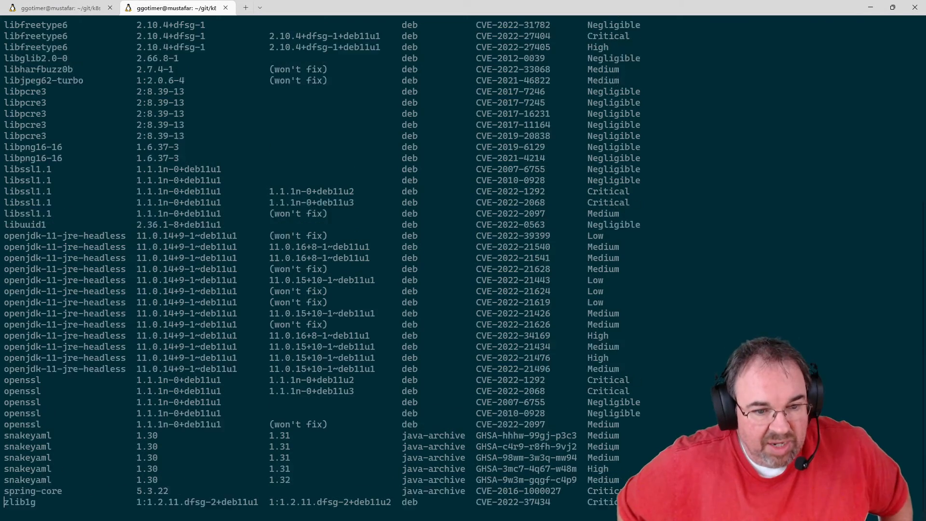
{"action": "scroll", "scroll_direction": "down", "scroll_amount": 3}
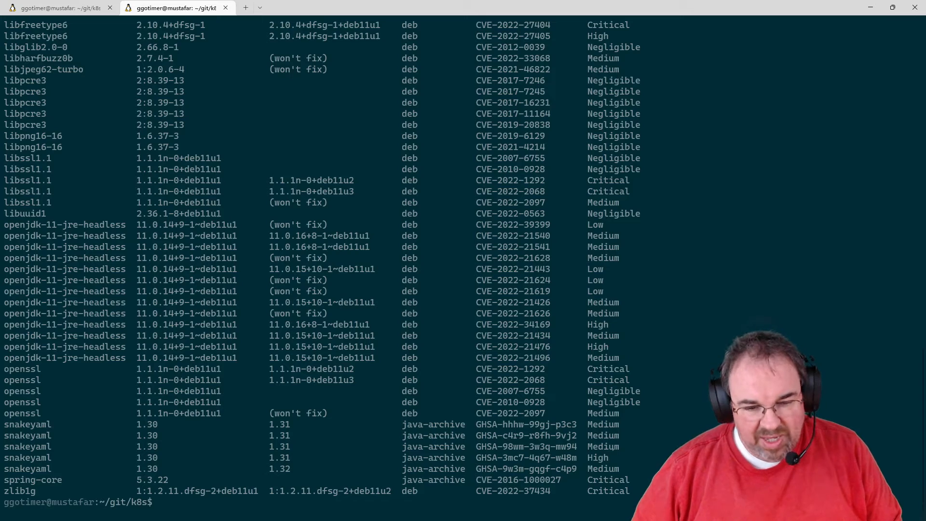
- Clear the screen and rerun syft with cyclonedx-json output to hello-world-dx.json
{"action": "type", "text": "ls -l hello-world.json"}
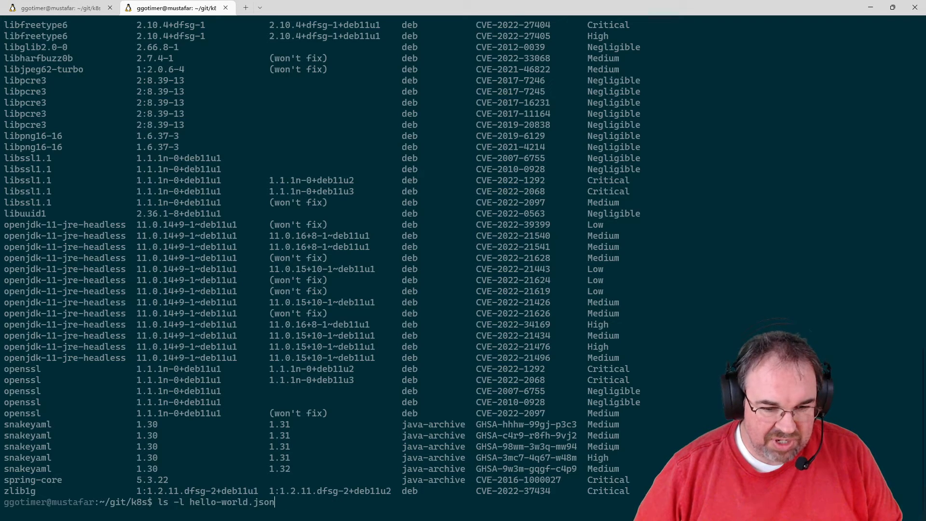
{"action": "type", "text": "clear"}
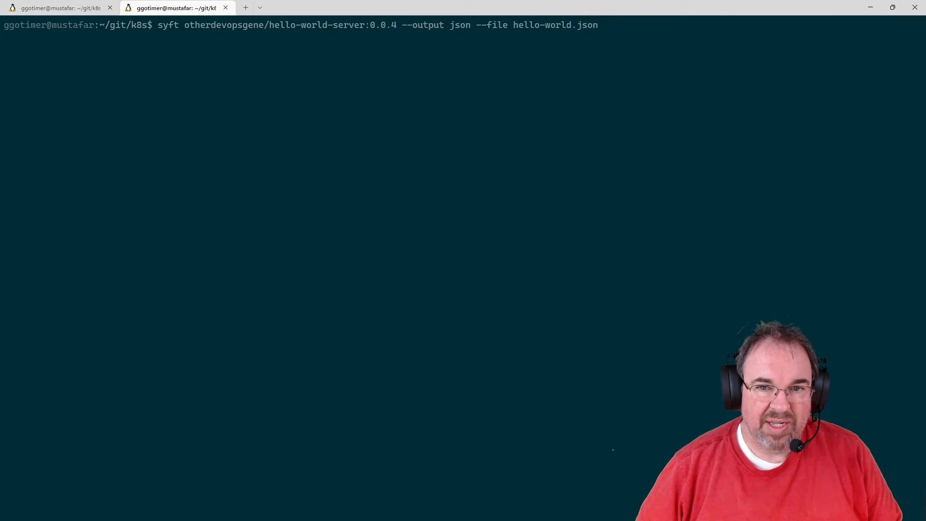
{"action": "key", "text": "BackSpace"}
{"action": "type", "text": "-d"}
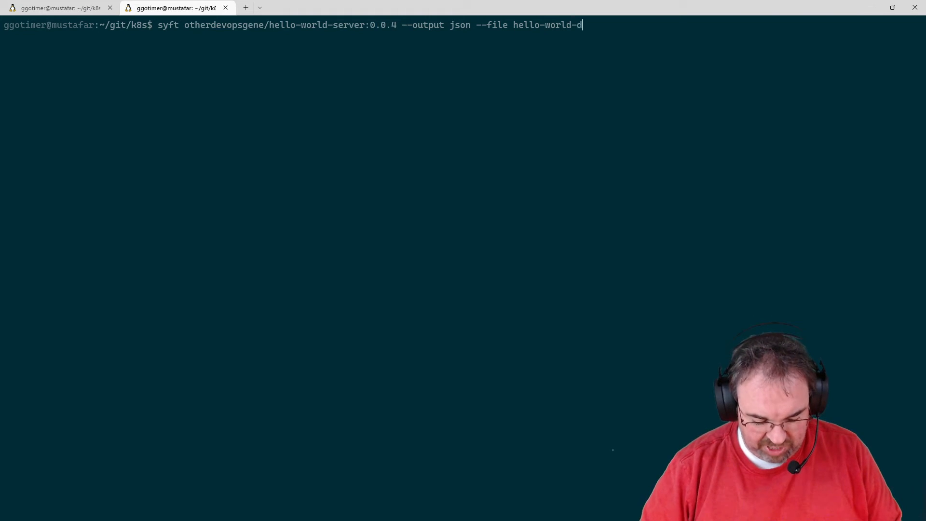
{"action": "type", "text": "x.json"}
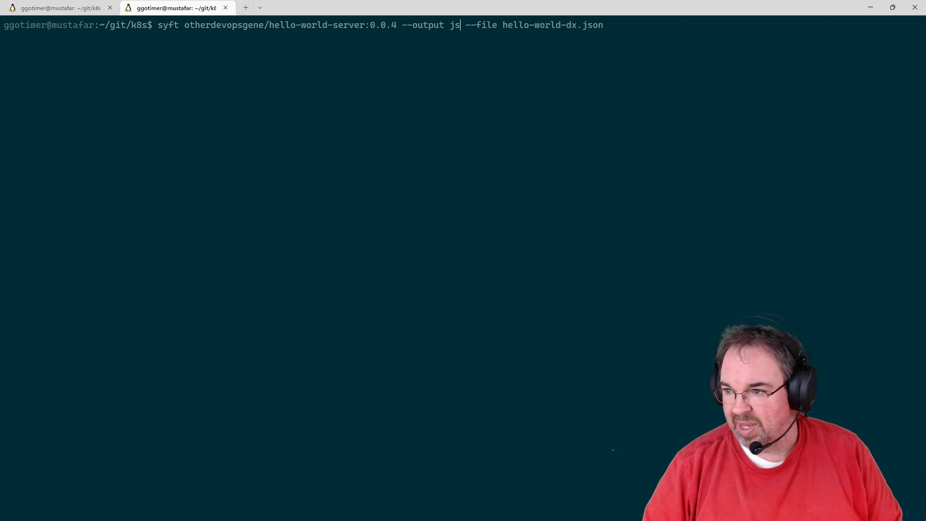
{"action": "type", "text": "cyclo"}
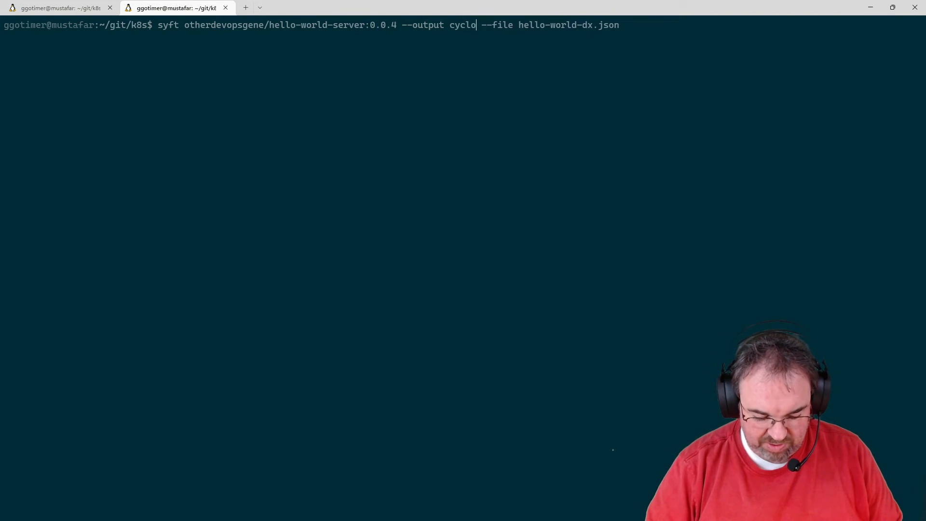
{"action": "type", "text": "ne"}
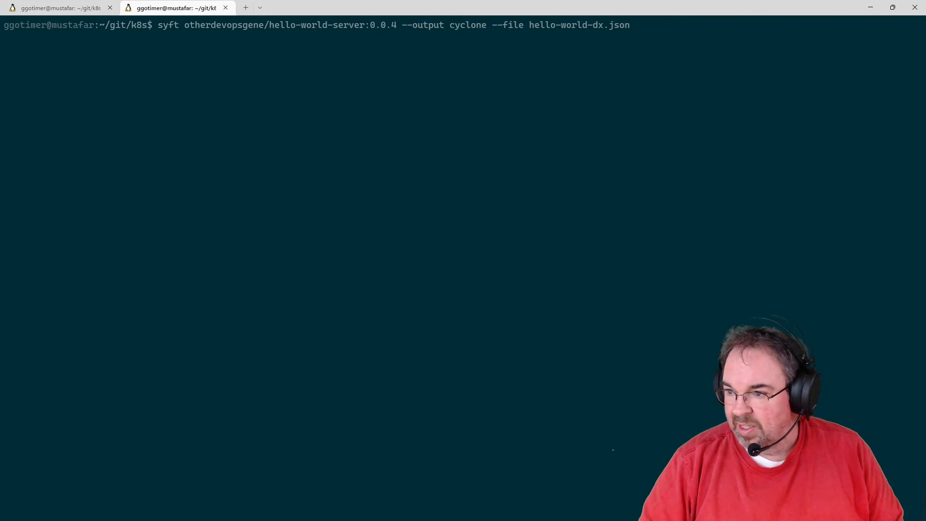
{"action": "type", "text": "dx-json"}
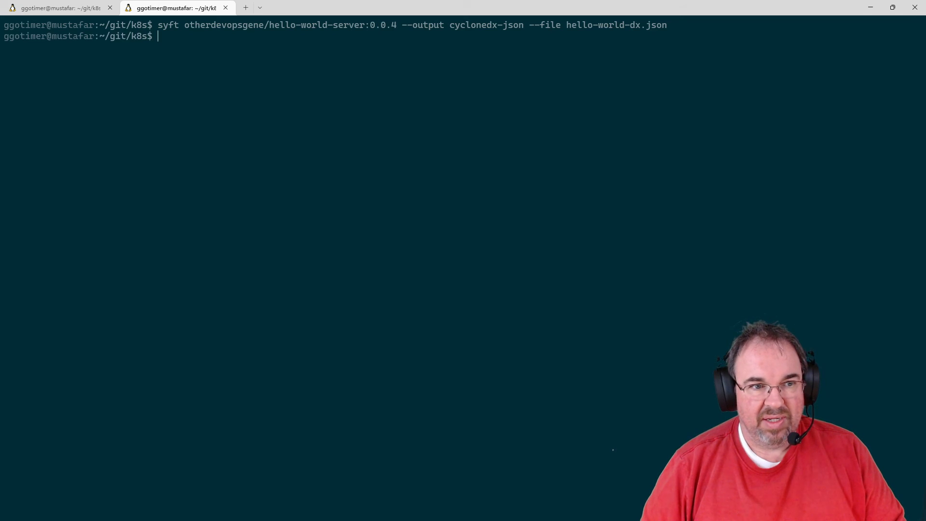
- Open hello-world-dx.json in less to read its CycloneDX 1.4 metadata and components
{"action": "type", "text": "less"}
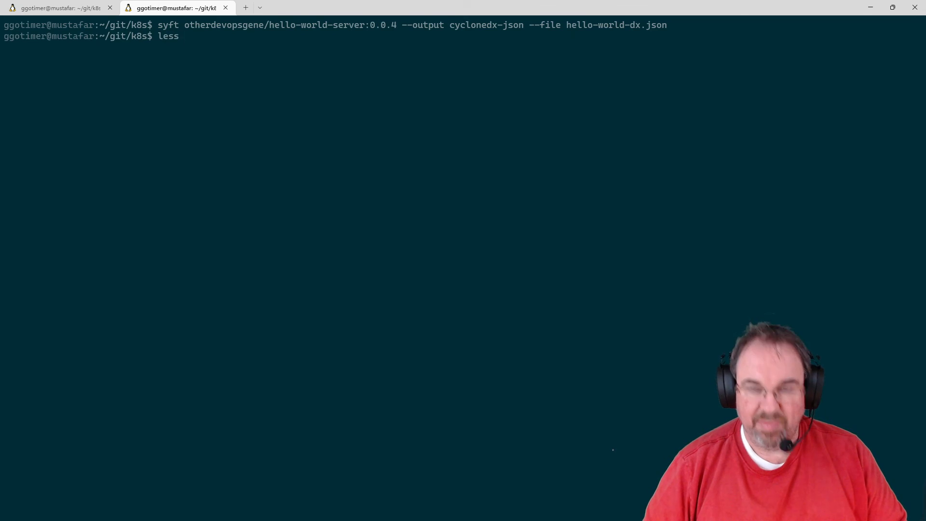
{"action": "type", "text": "hel"}
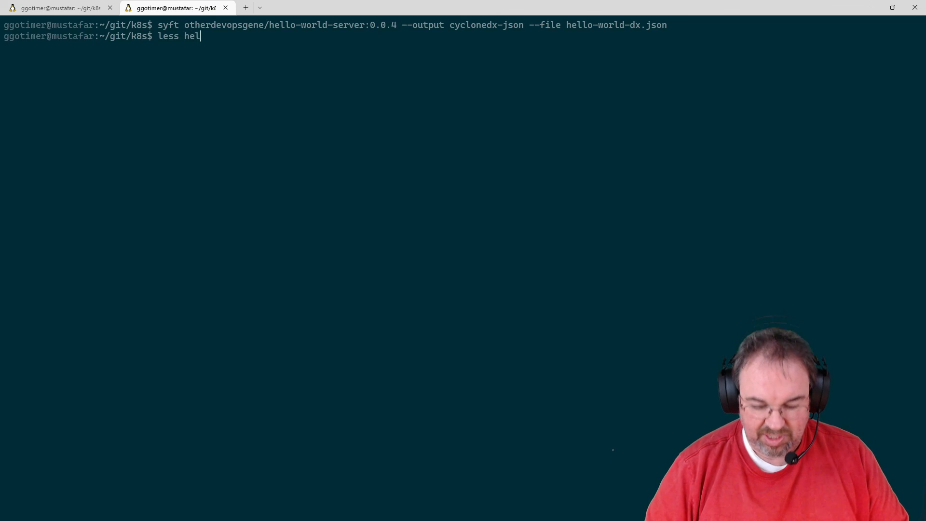
{"action": "type", "text": "lo-world-"}
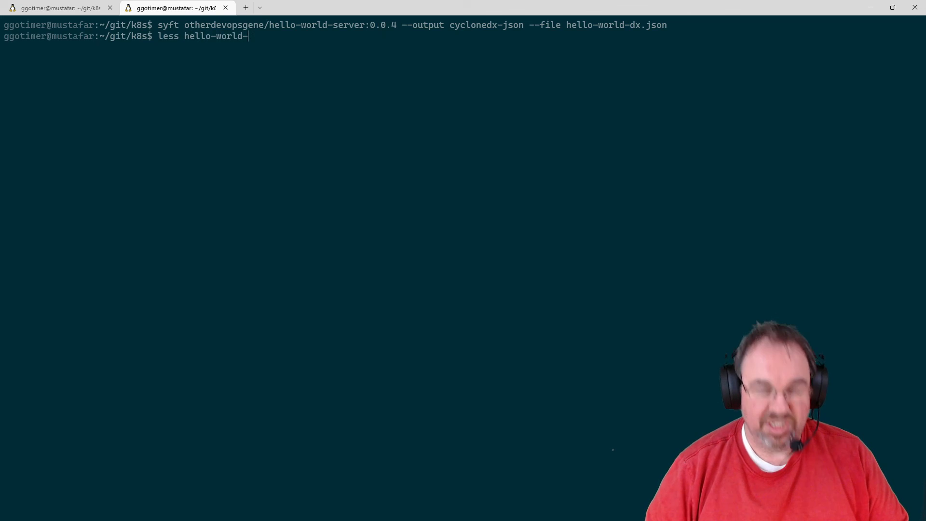
{"action": "type", "text": "dx.json"}
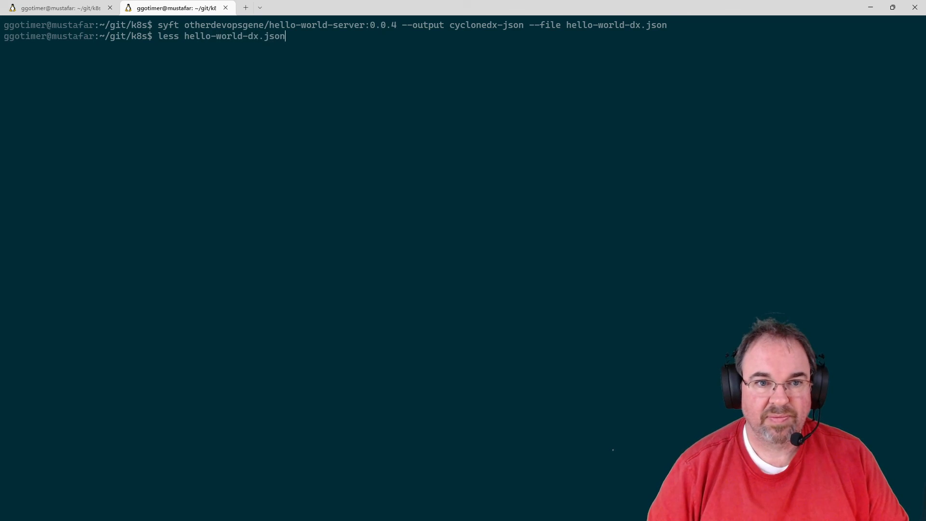
{"action": "key", "text": "Return"}
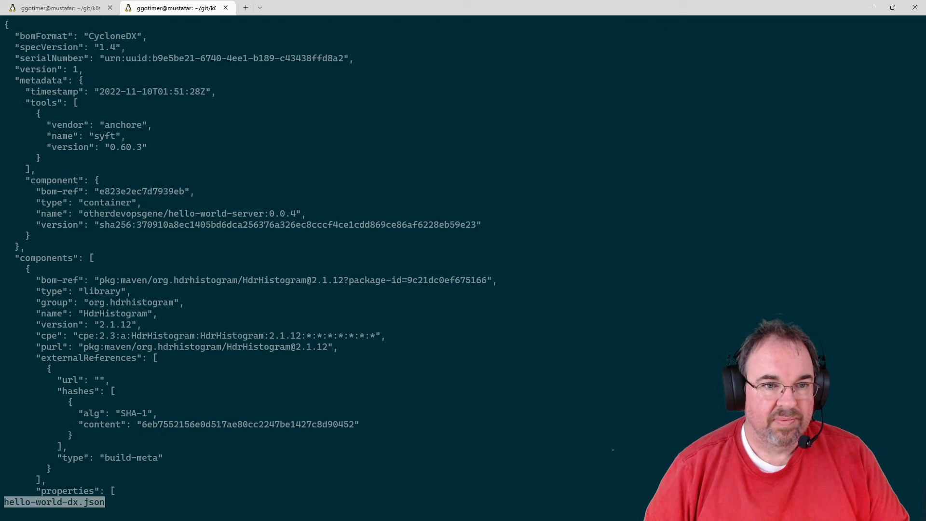
{"action": "mouse_move", "coordinate": [213, 157]}
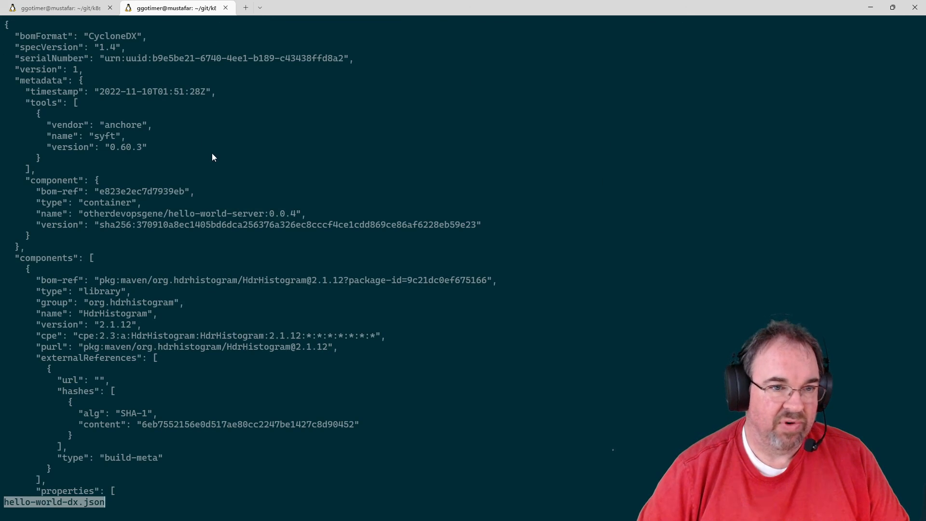